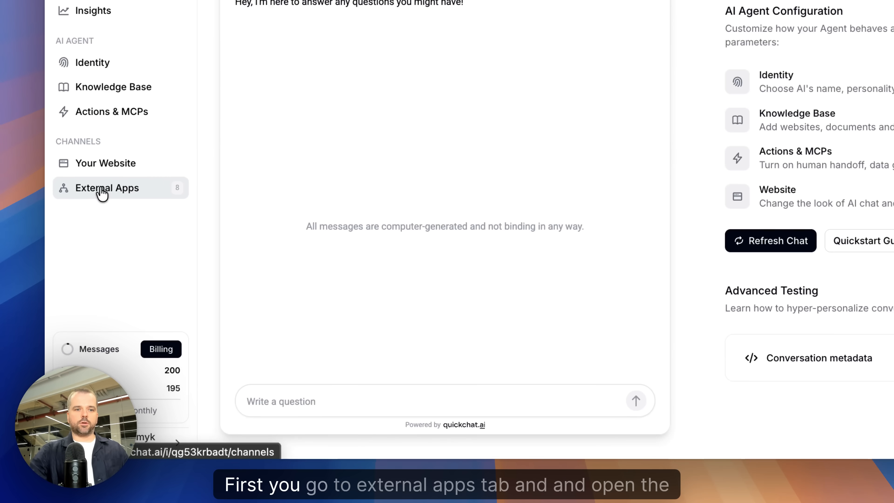
- From External Apps, choose the WhatsApp integration and view its step-by-step guide
click(107, 188)
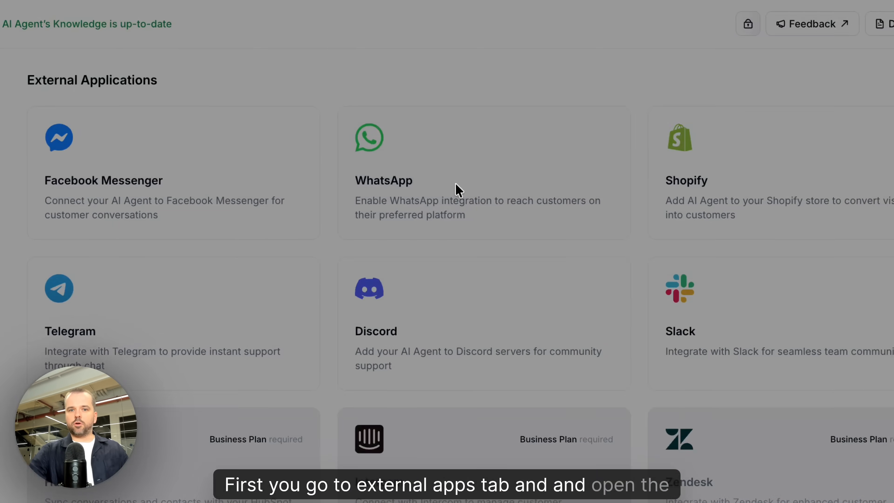
click(483, 173)
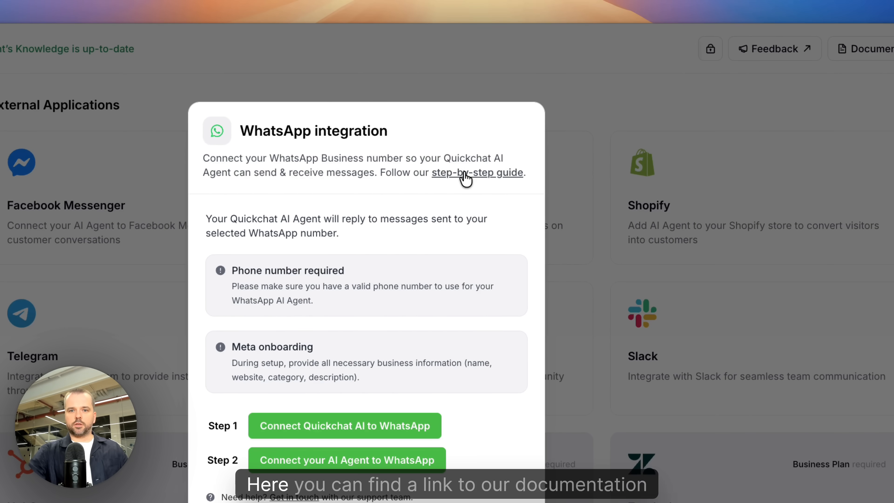
click(477, 172)
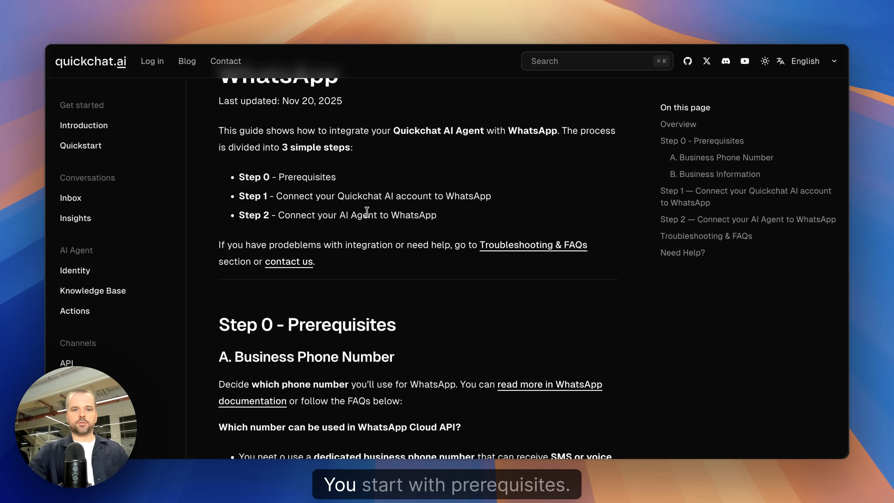
- Scroll through the Step 0 prerequisites: business phone number and business information
scroll(down, 3)
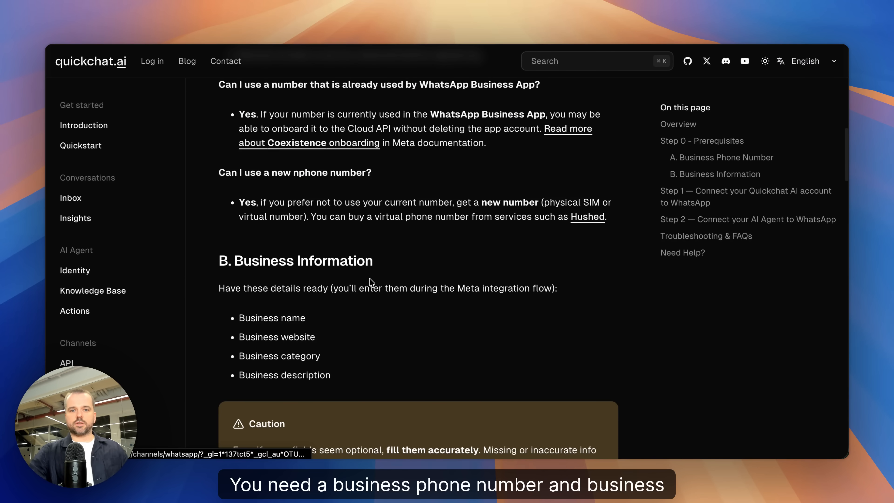
scroll(up, 3)
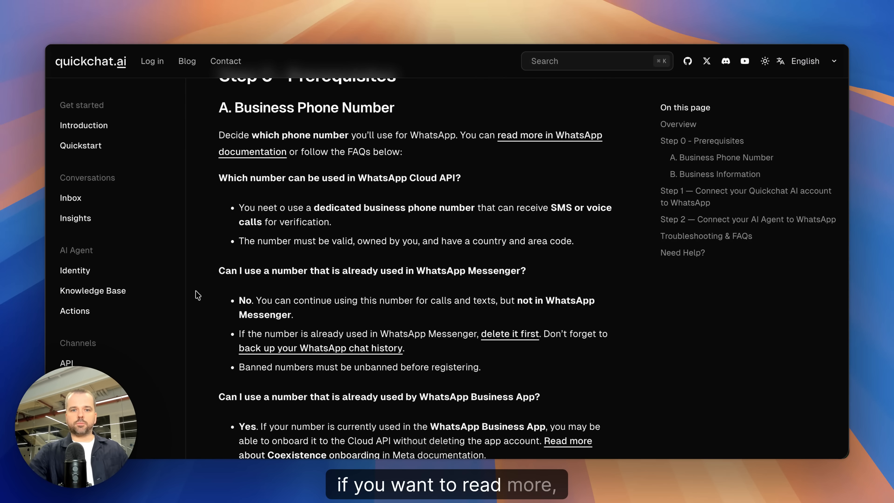
mouse_move(353, 173)
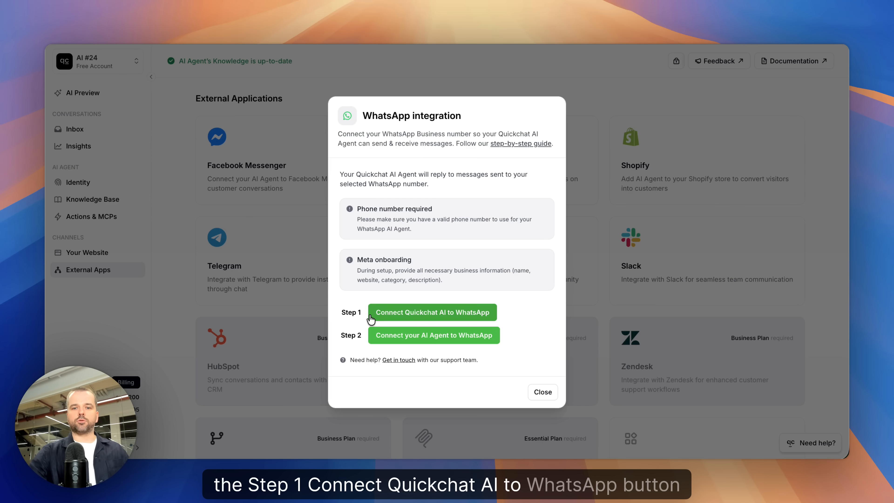
- Begin Meta signup with the logged-in account and submit the Lunch Next portfolio with insights off
click(432, 312)
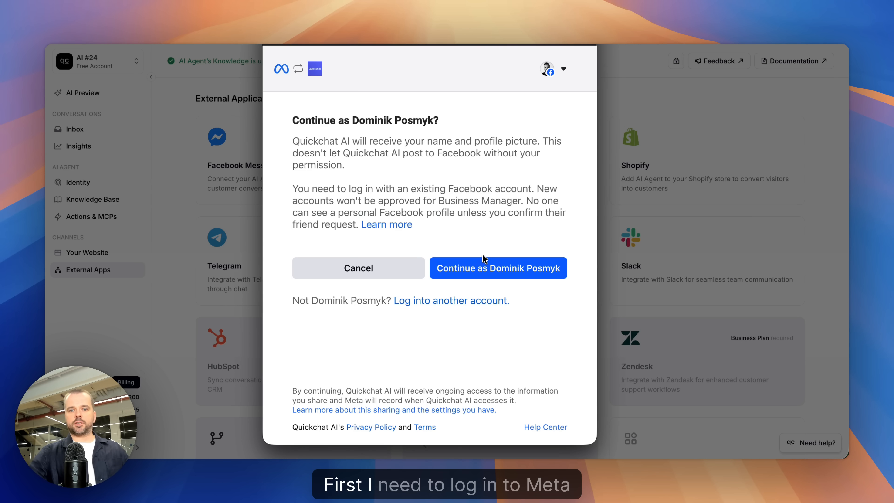
click(497, 268)
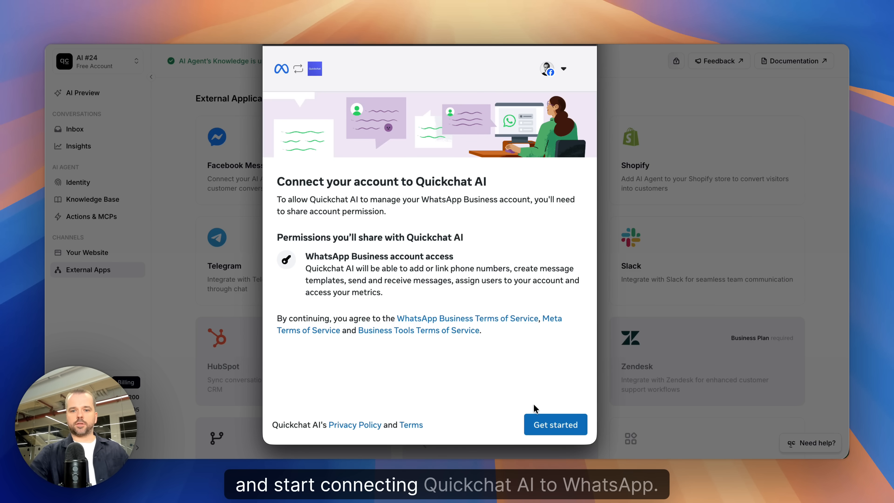
click(554, 424)
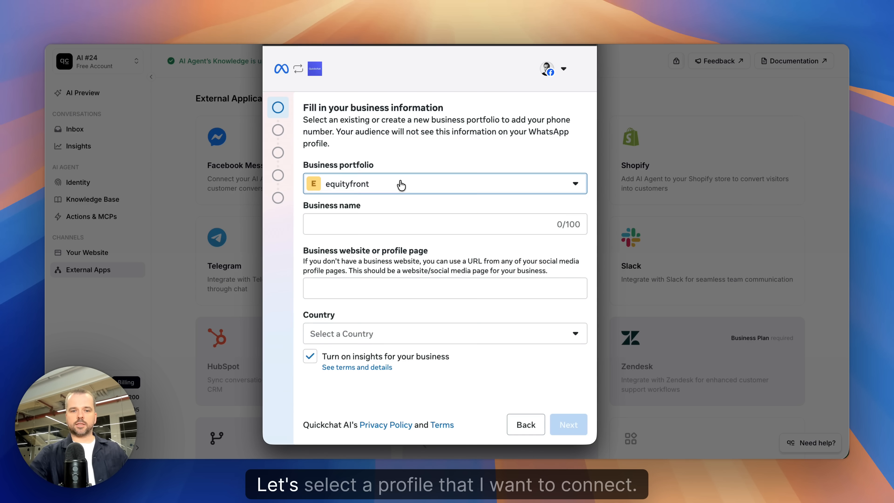
click(445, 183)
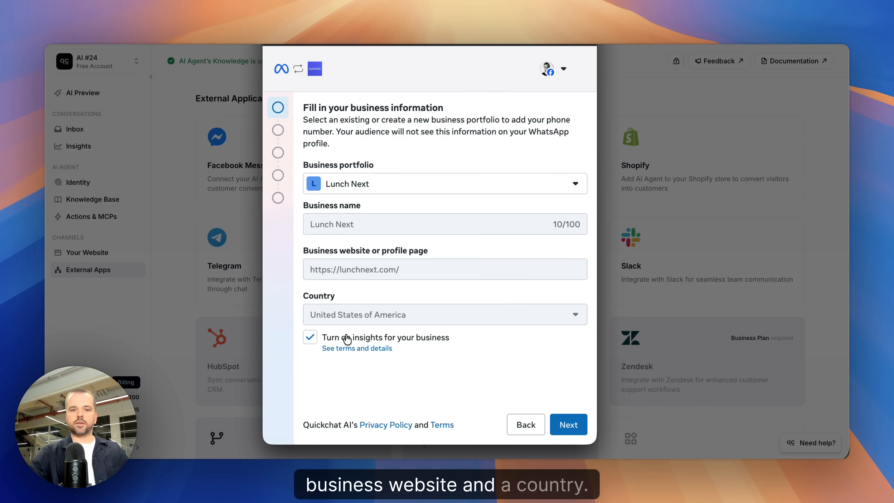
click(568, 424)
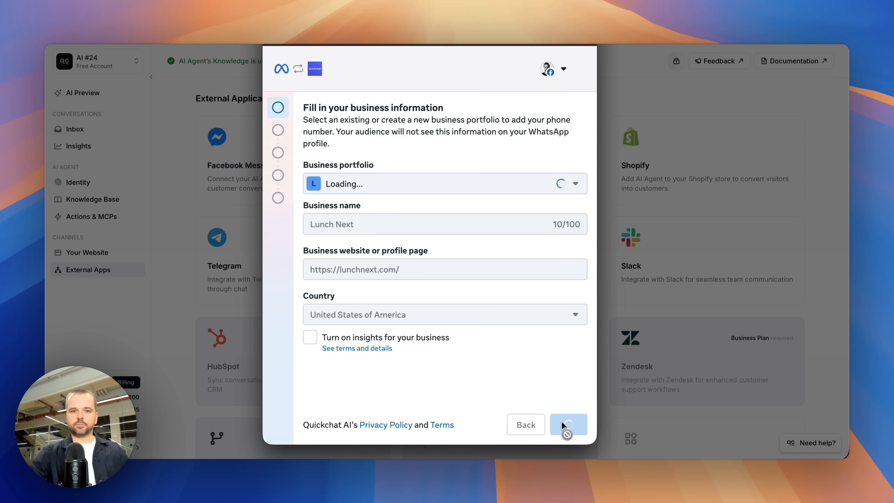
click(568, 424)
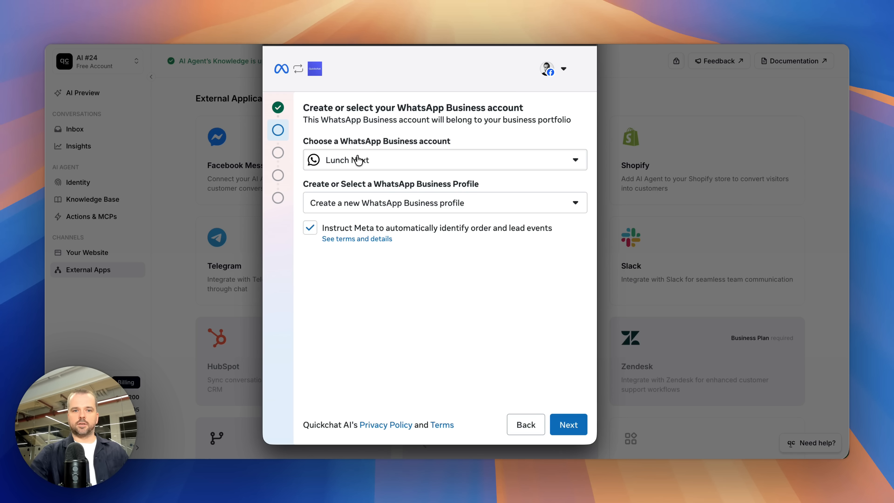
- Select the Lunch Next account without event detection and submit the profile with category Other
click(444, 160)
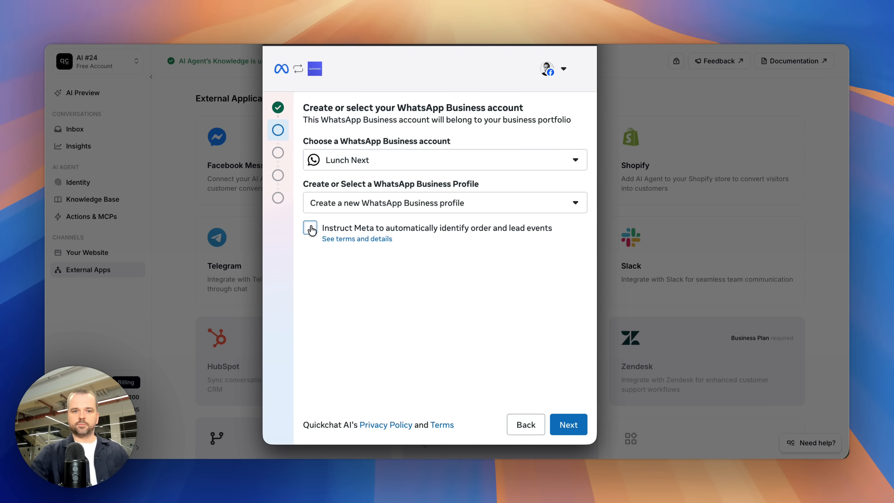
click(568, 424)
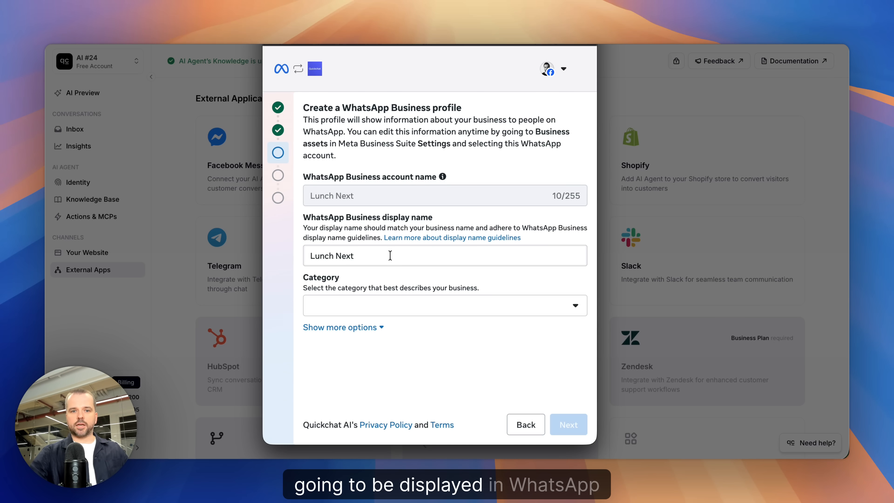
click(445, 305)
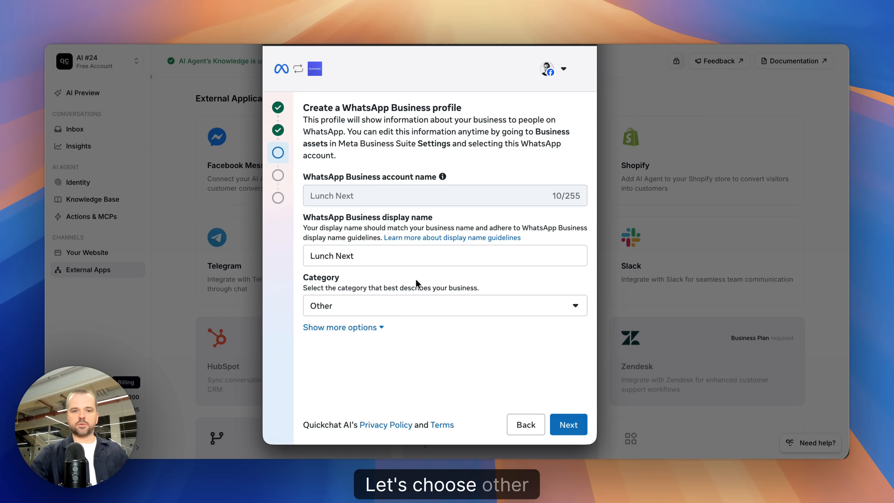
click(569, 424)
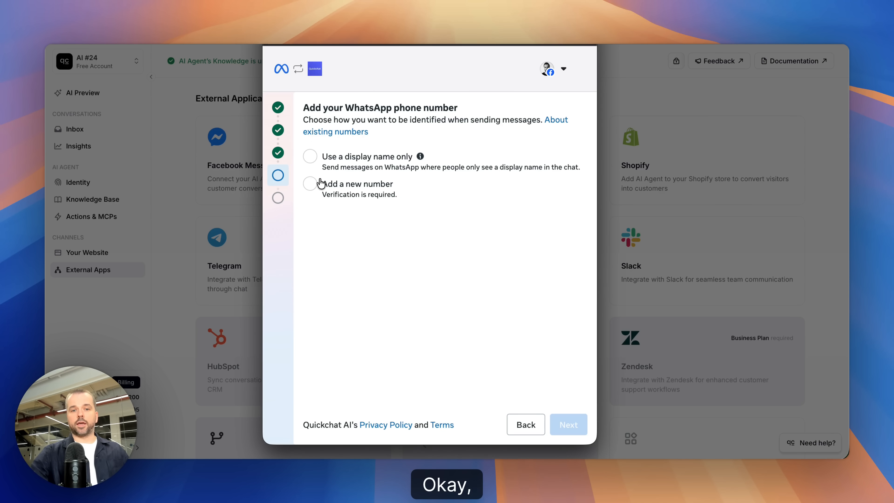
click(310, 184)
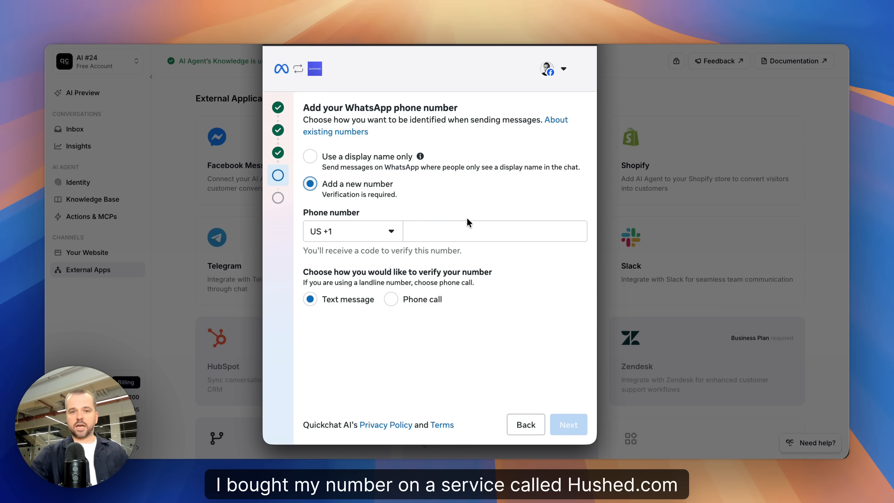
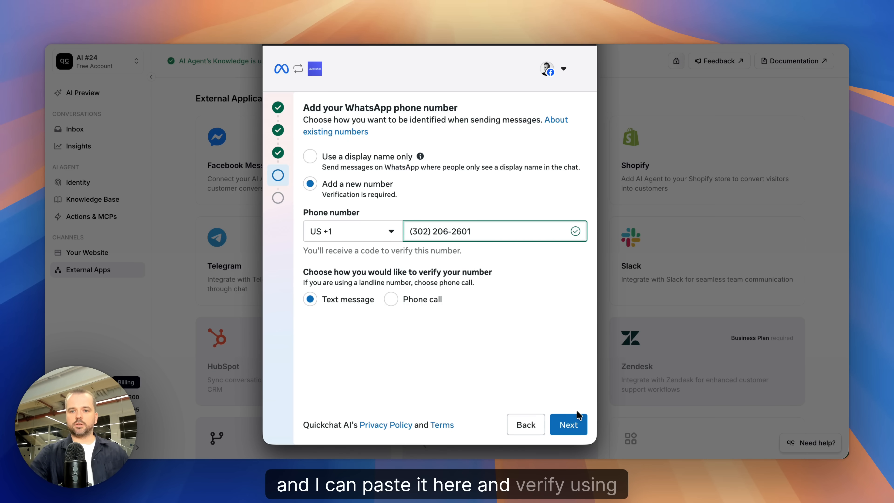
click(569, 424)
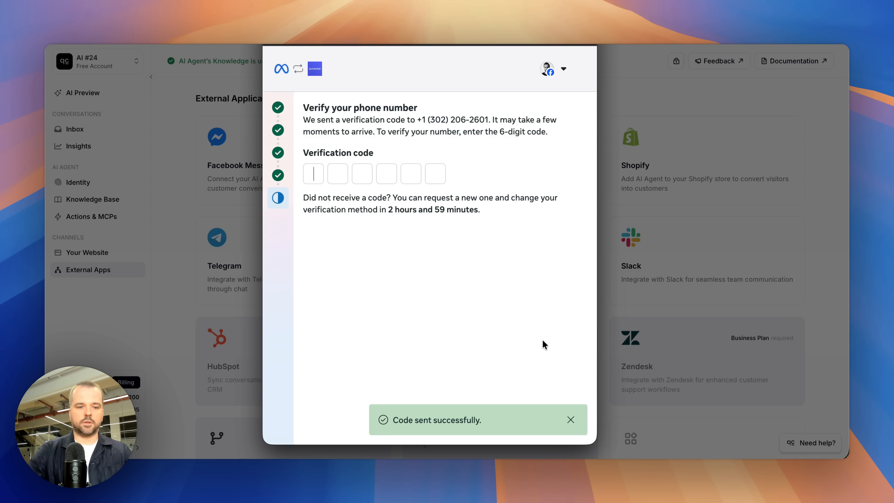
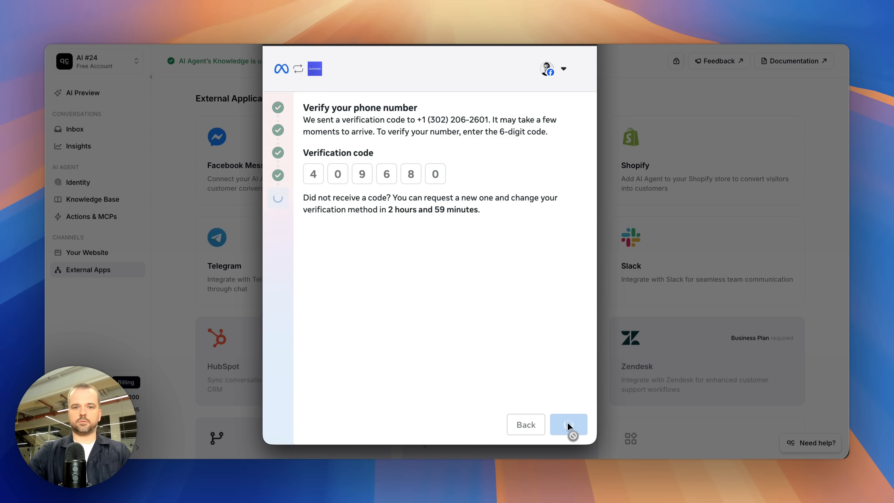
click(568, 424)
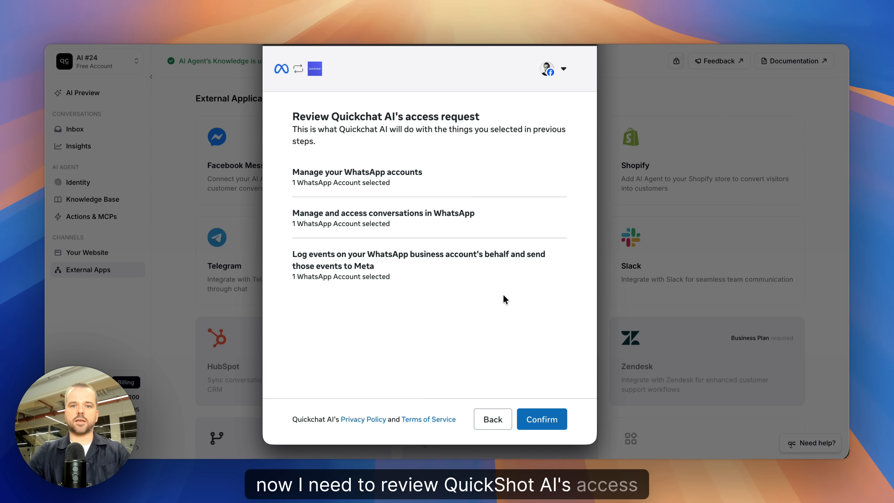
- Confirm Quickchat AI's access request to the WhatsApp account
click(541, 419)
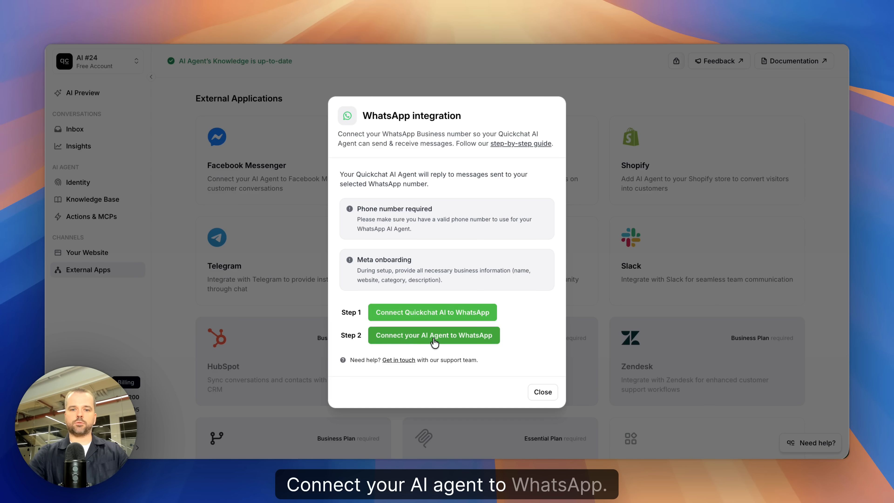
- Reconnect Quickchat AI to the Lunch Next account, save, acknowledge the confirmation and return to Quickchat AI
click(434, 335)
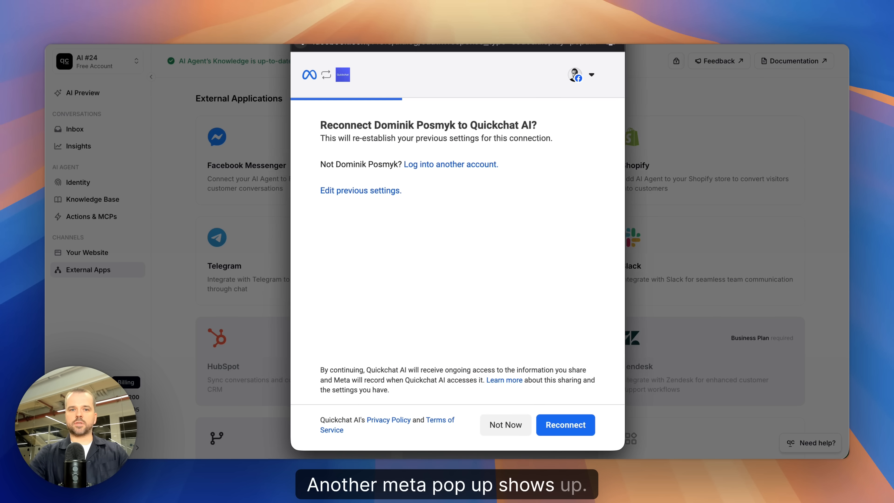
click(565, 425)
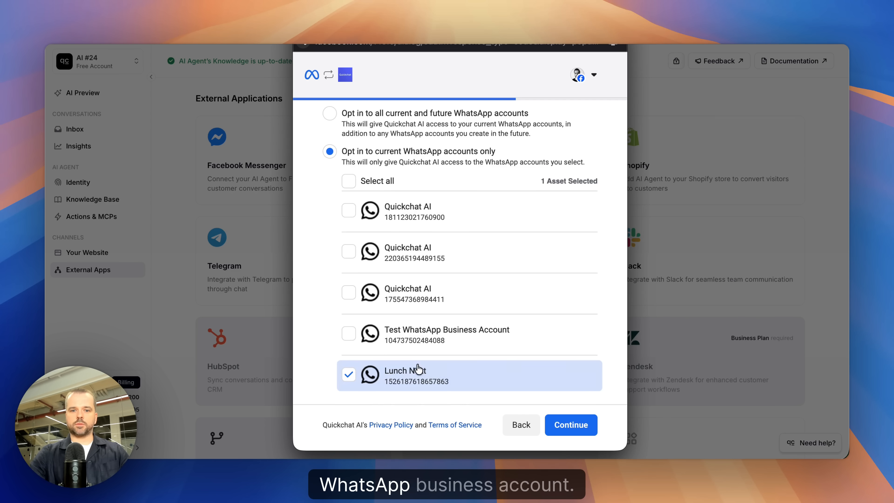
click(570, 425)
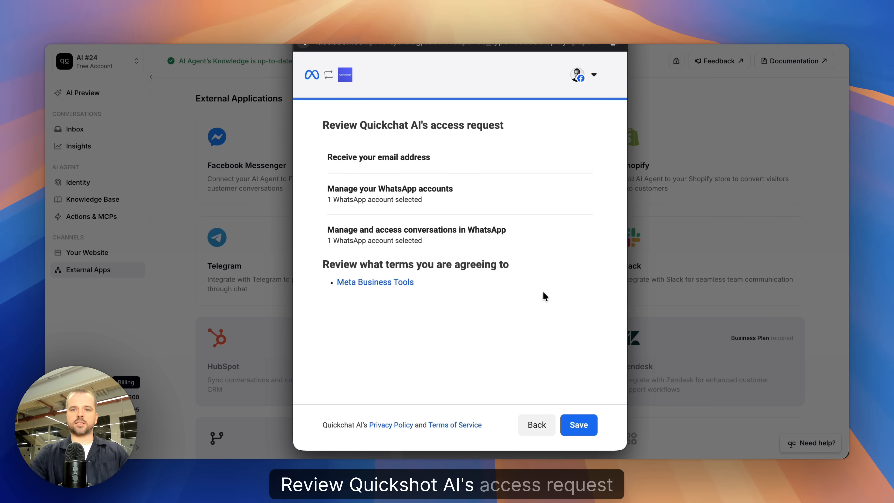
click(579, 425)
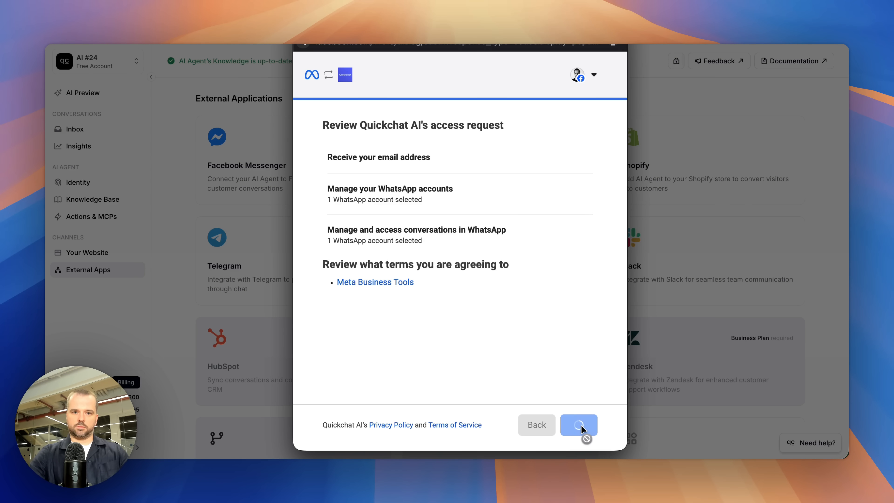
click(579, 425)
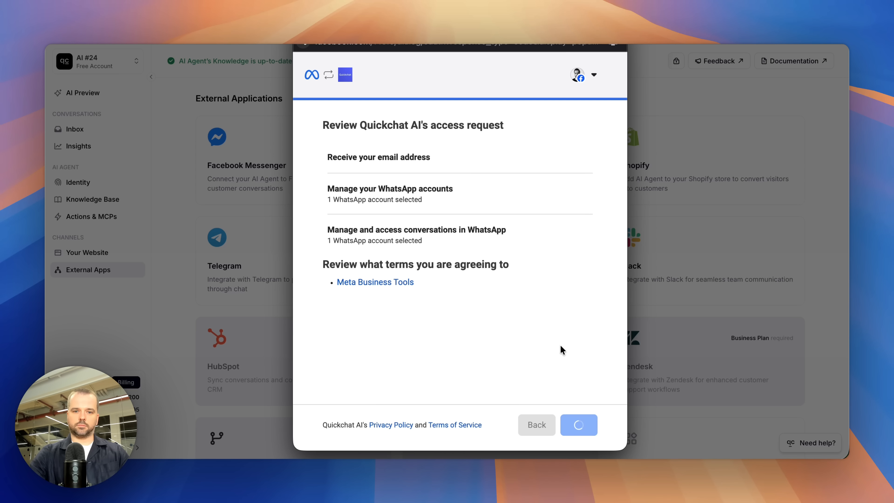
click(579, 425)
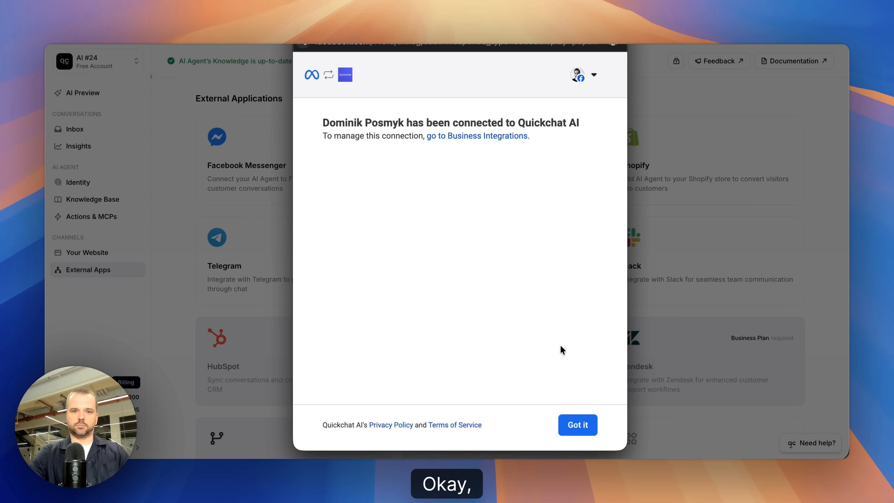
mouse_move(577, 425)
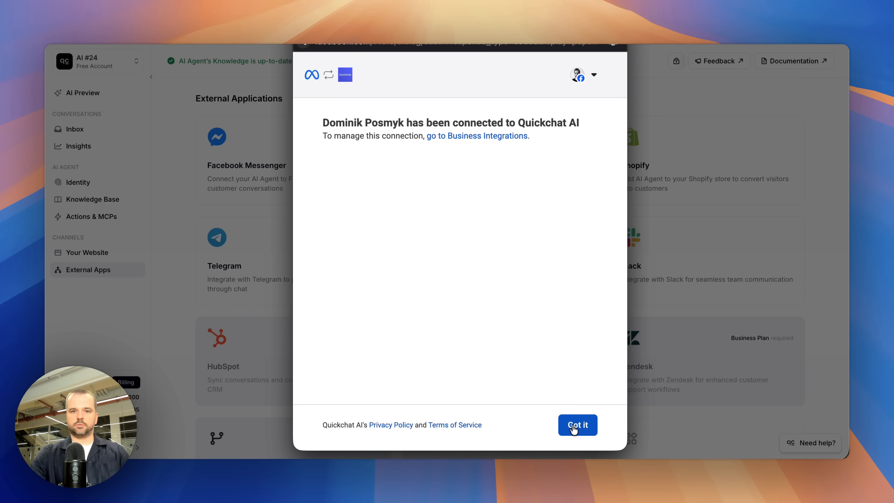
mouse_move(569, 341)
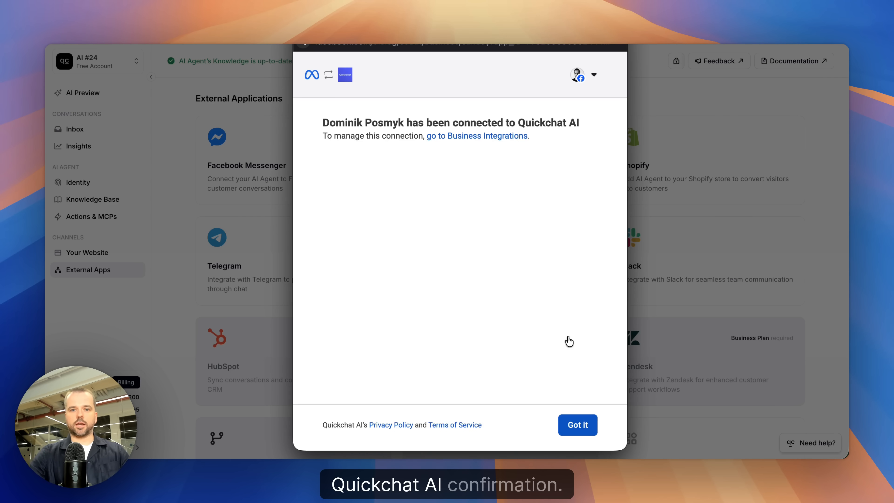
click(577, 425)
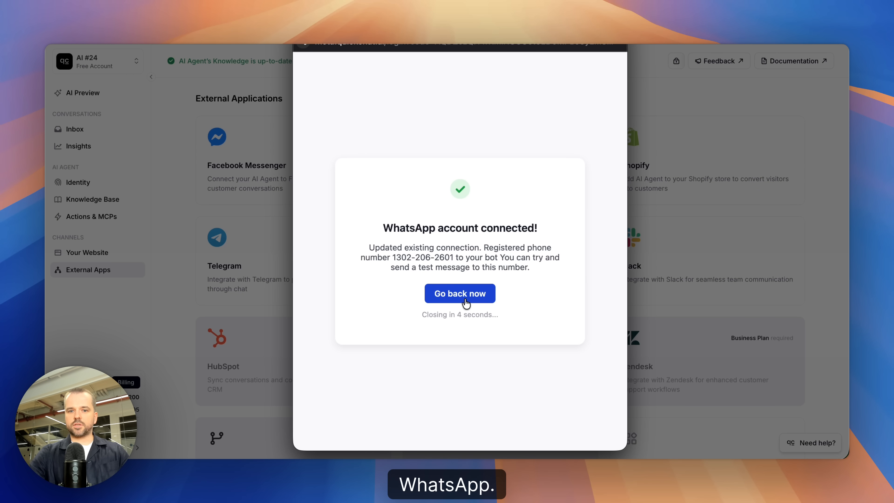
click(460, 293)
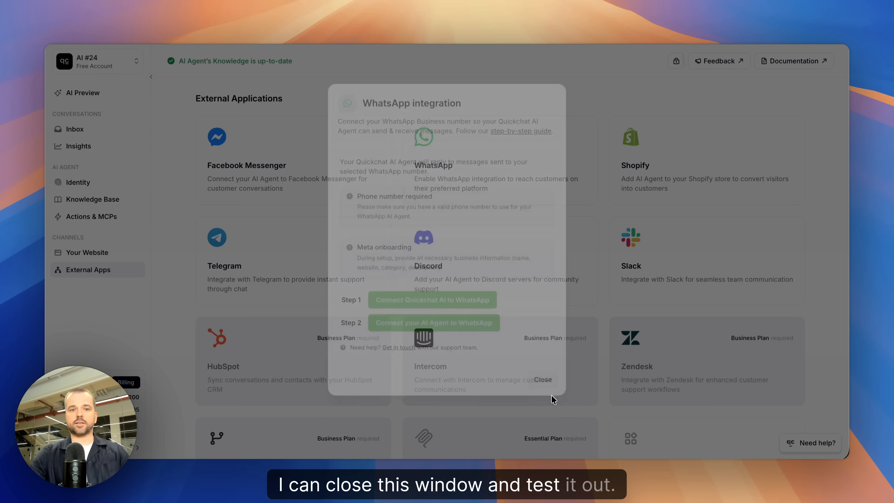
- Send "hey, I'm recording a video!" to the Lunch Next chat in WhatsApp Web
click(542, 379)
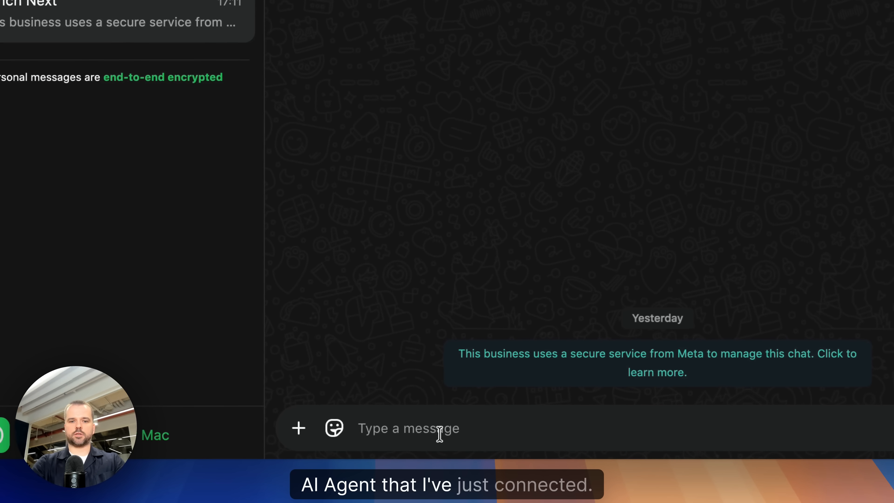
text(hey, I'm r)
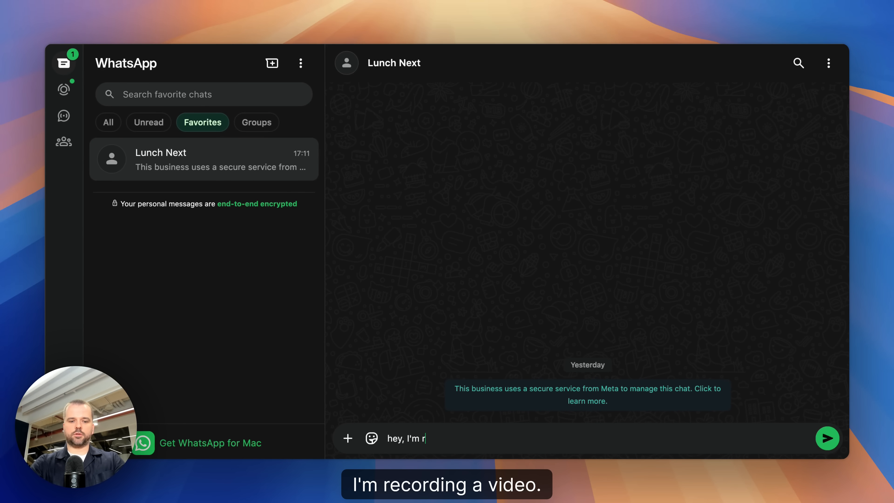
text(ecording a vd)
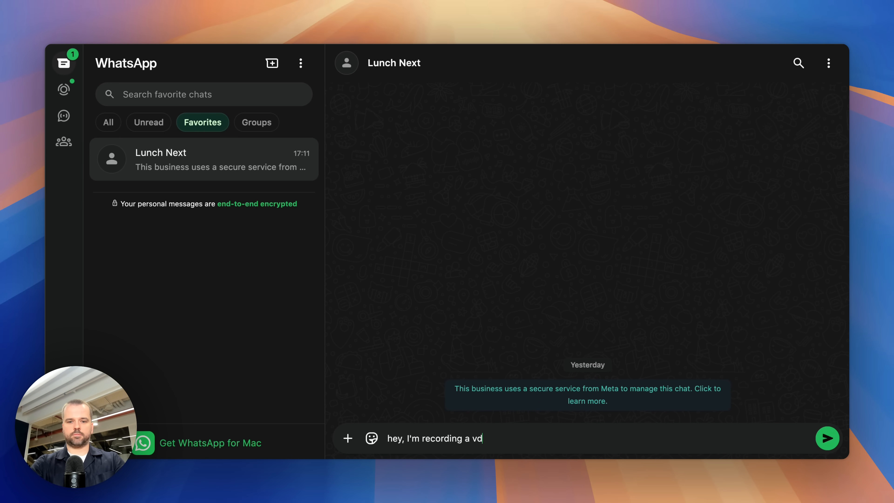
click(828, 439)
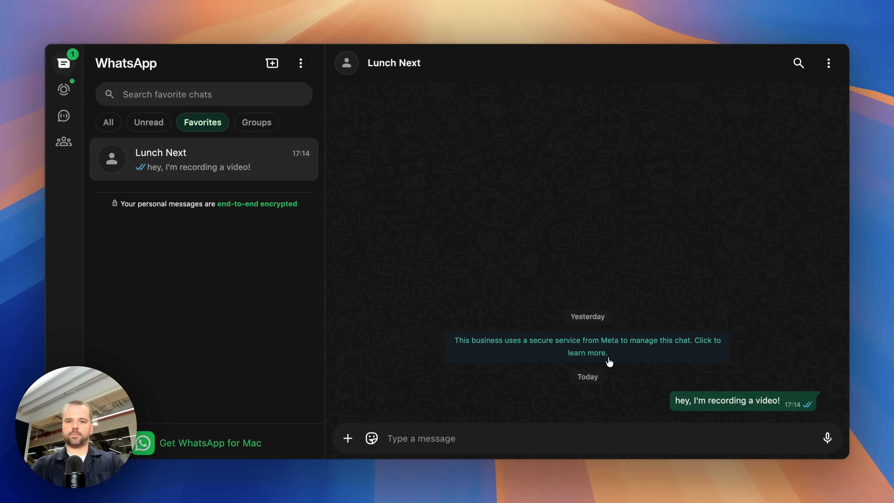
mouse_move(483, 315)
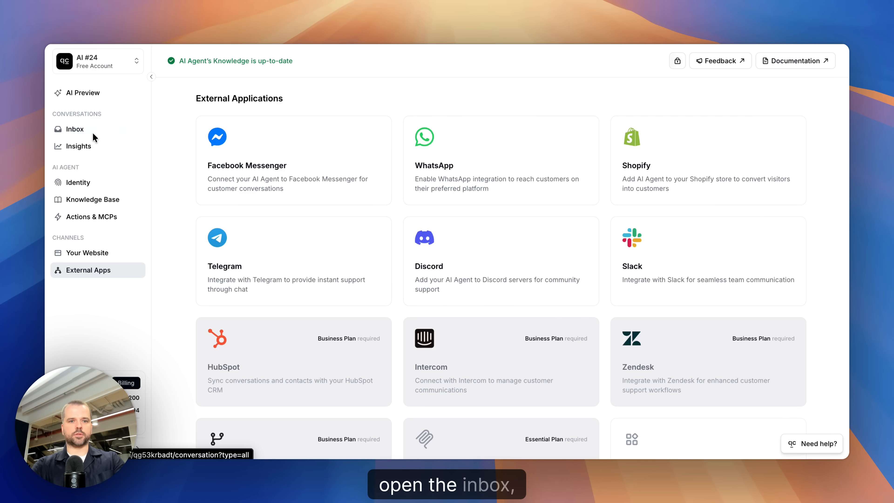
- View the conversation Inbox in Quickchat AI
click(74, 129)
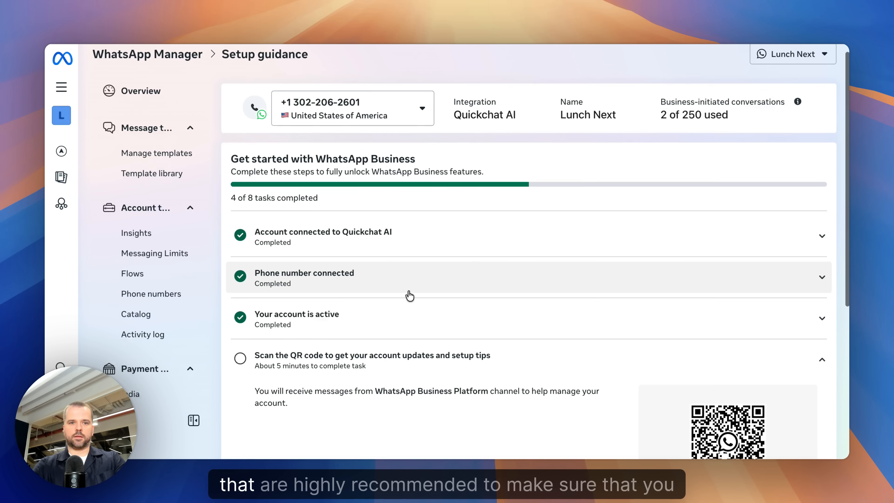
- From the Lunch Next number's Profile, create and save a message link with message "Hi"
scroll(down, 3)
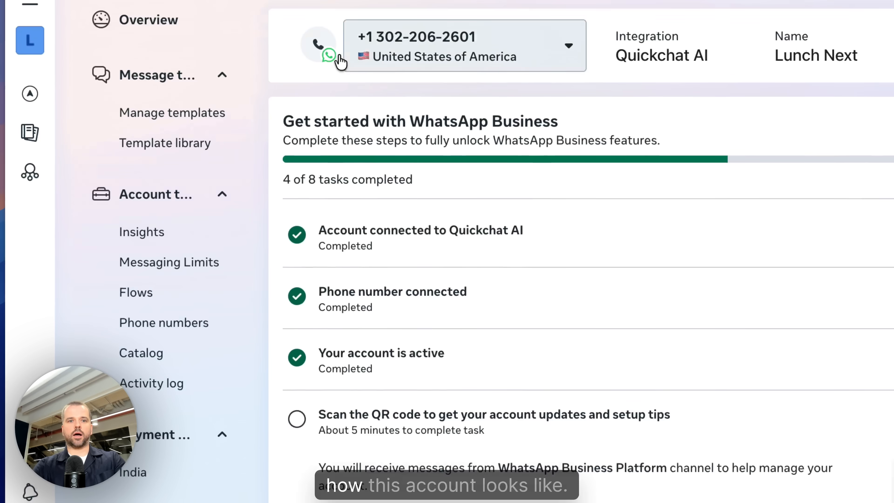
click(163, 322)
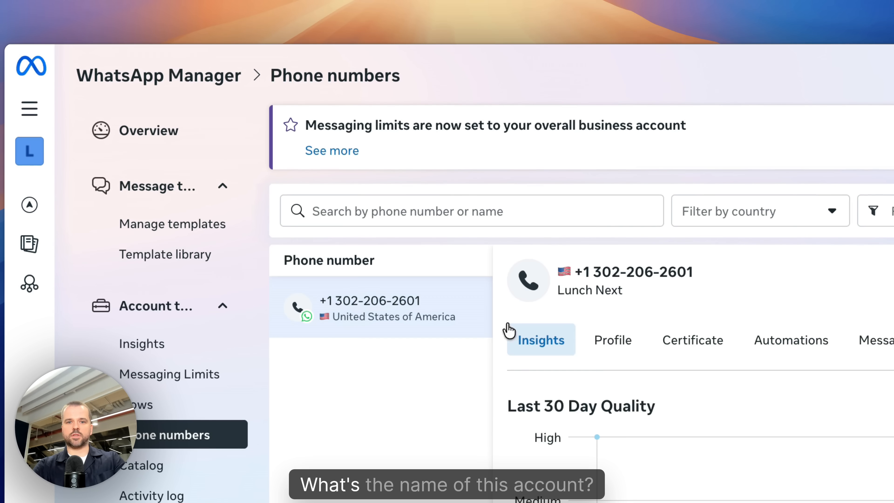
click(613, 340)
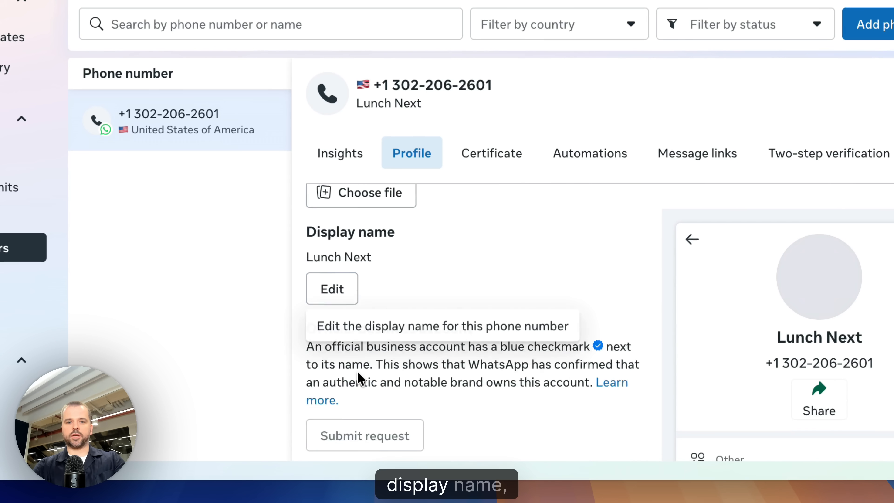
click(696, 153)
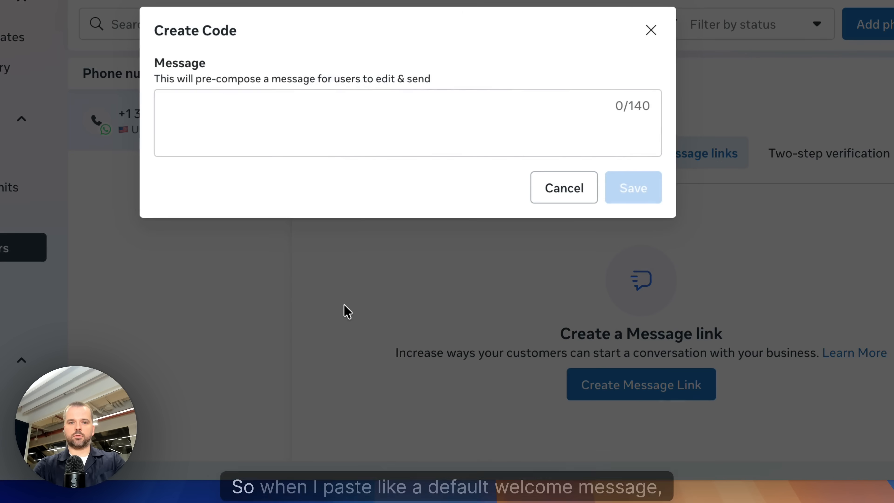
click(407, 123)
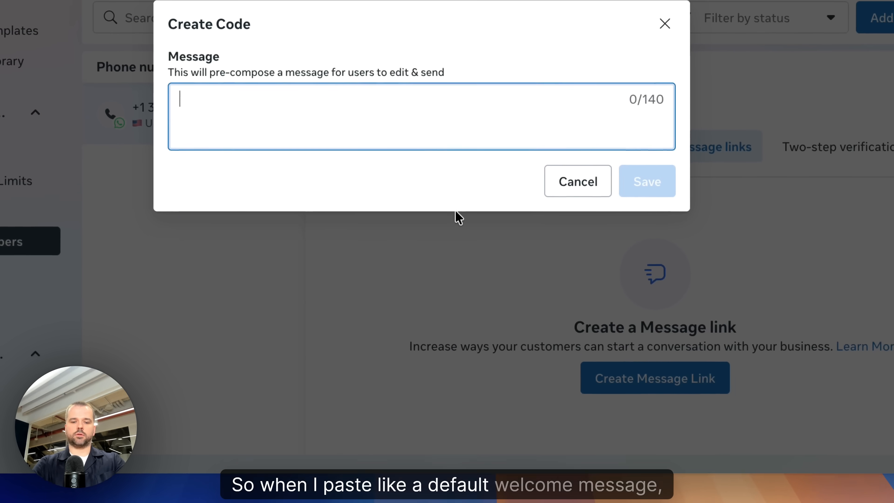
text(H)
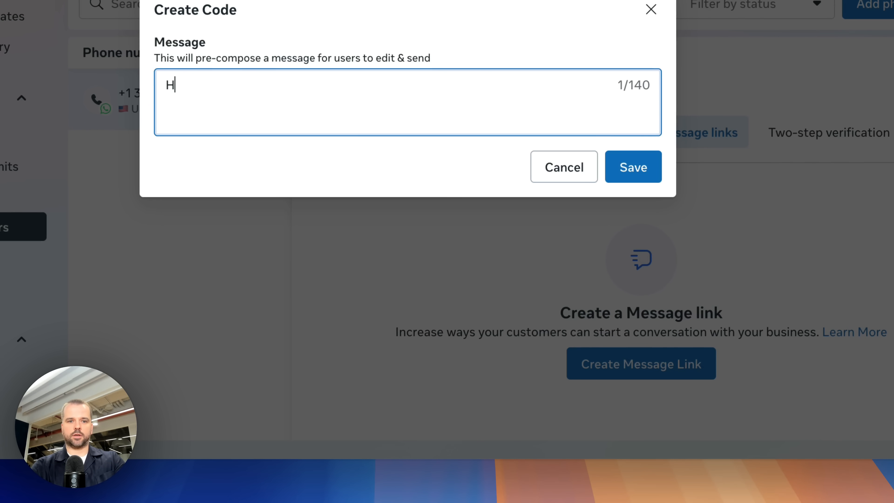
click(633, 167)
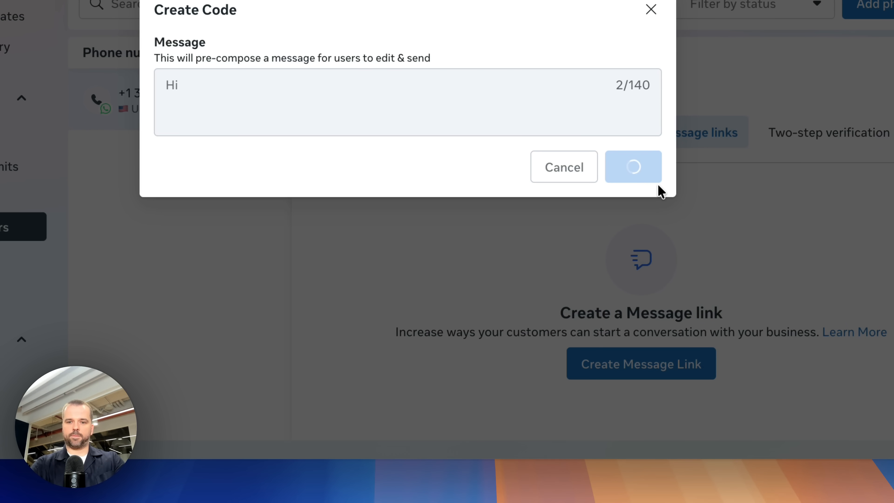